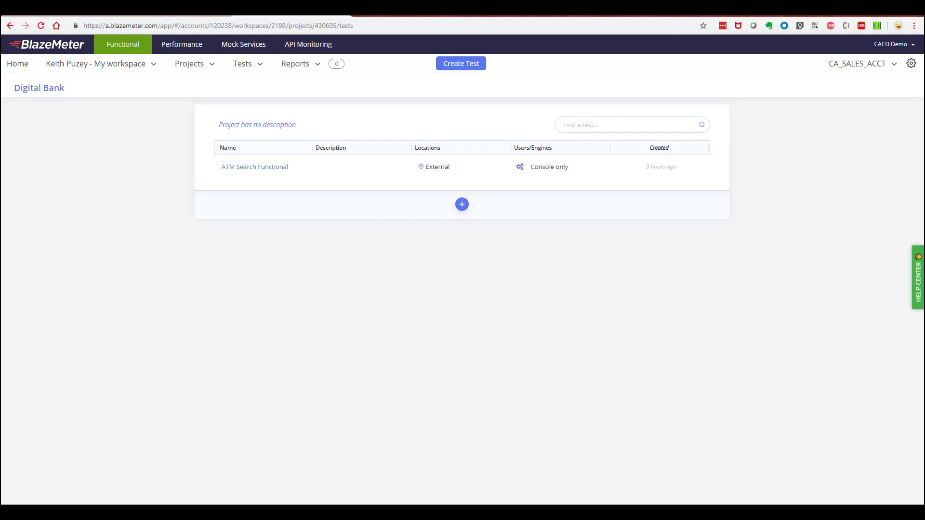
{"action": "mouse_move", "coordinate": [182, 69]}
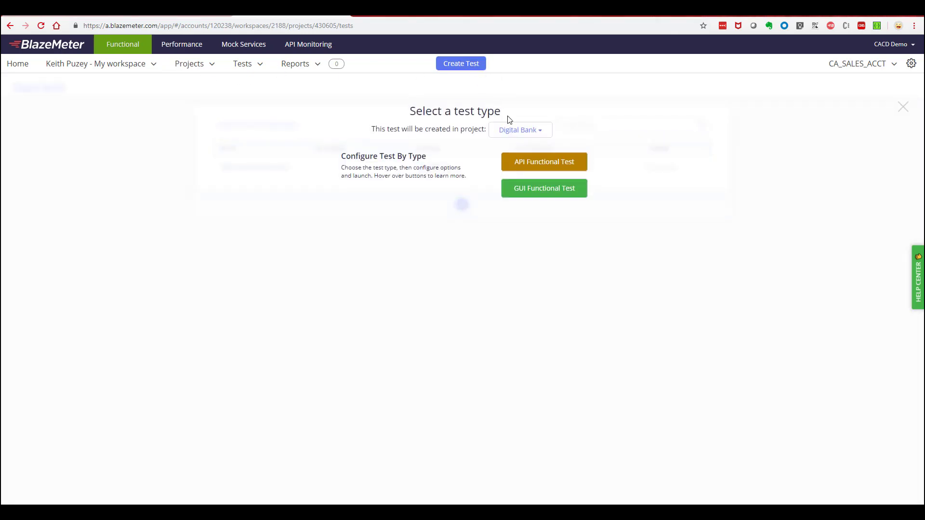
{"action": "mouse_move", "coordinate": [544, 188]}
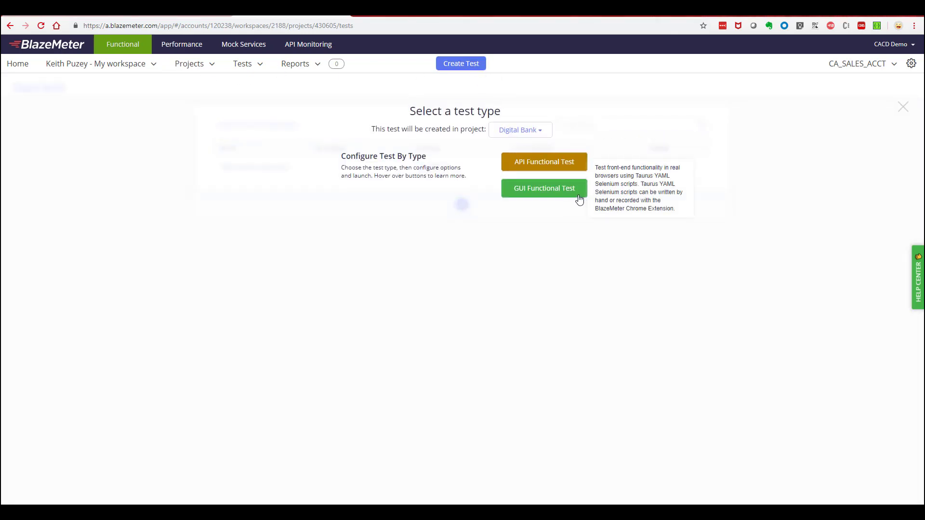
Create a new API Functional Test and switch its scenario to the </> script view.
{"action": "left_click", "coordinate": [543, 161]}
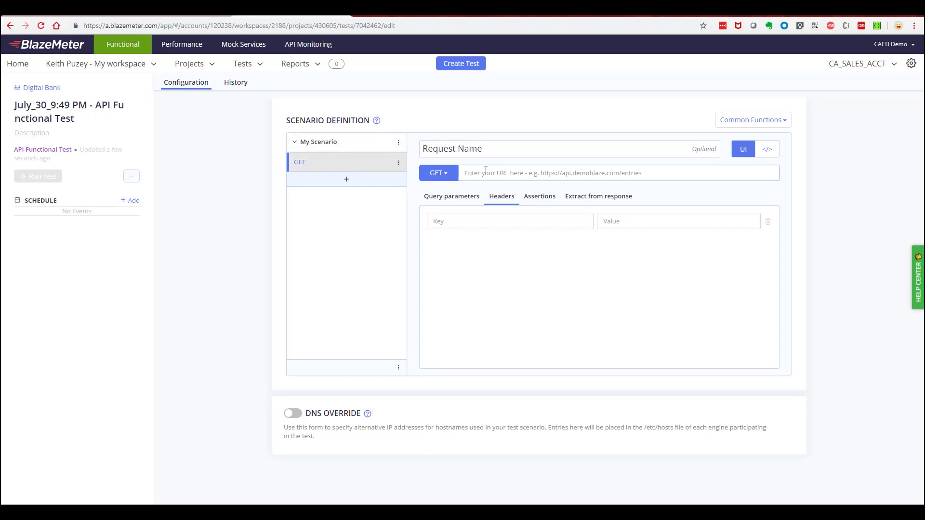
{"action": "left_click", "coordinate": [767, 148]}
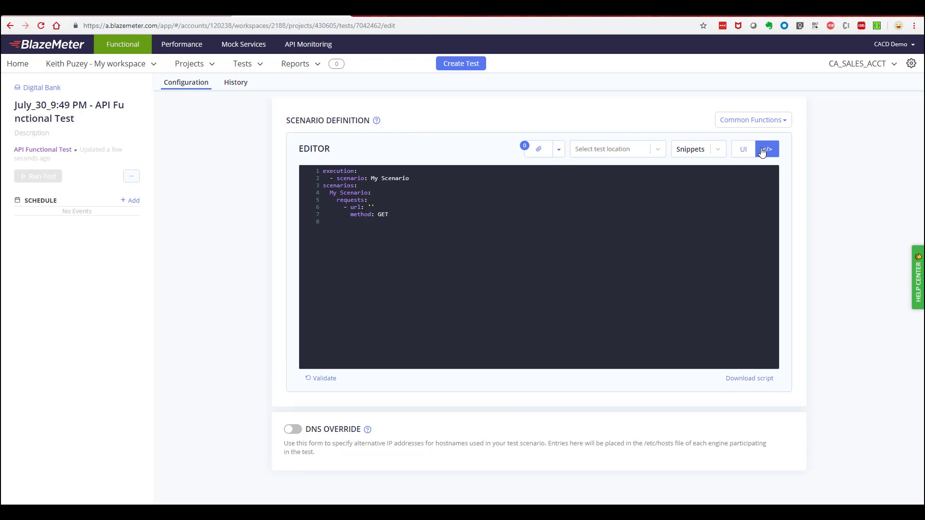
{"action": "left_click", "coordinate": [743, 149]}
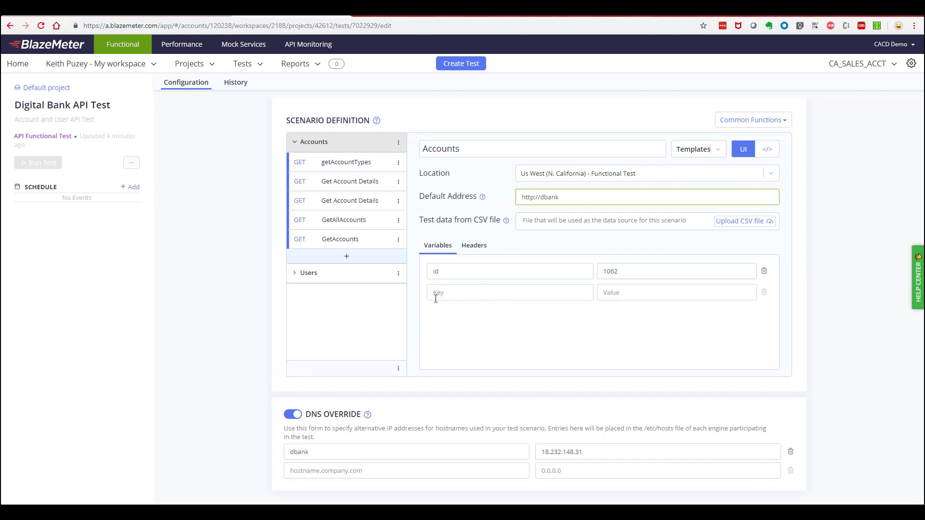
{"action": "mouse_move", "coordinate": [644, 329]}
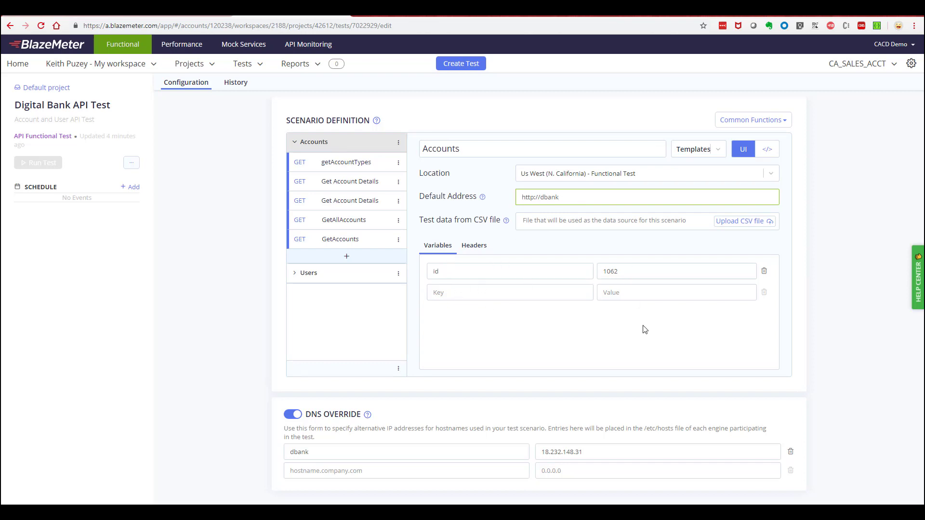
{"action": "mouse_move", "coordinate": [642, 323]}
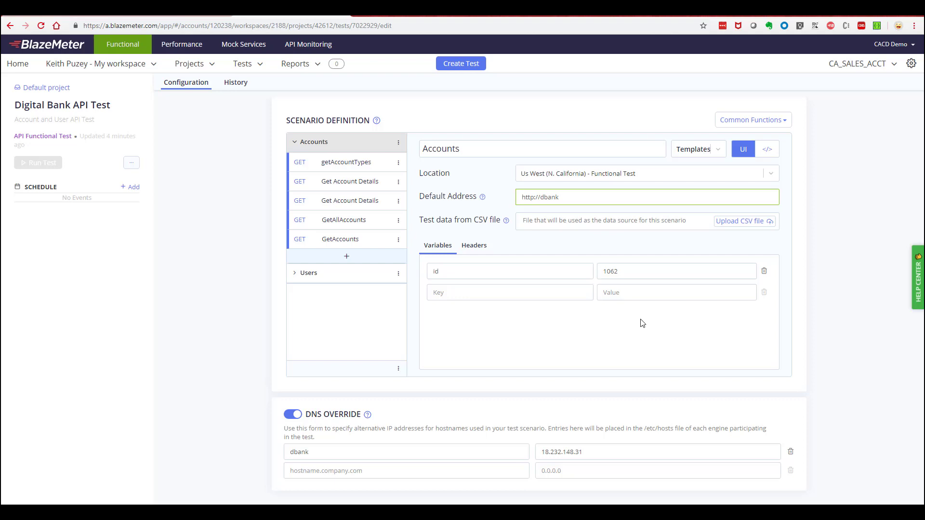
Open Digital Bank API Test to review the Accounts scenario, id 1062 and the dbank DNS override.
{"action": "left_click", "coordinate": [349, 181]}
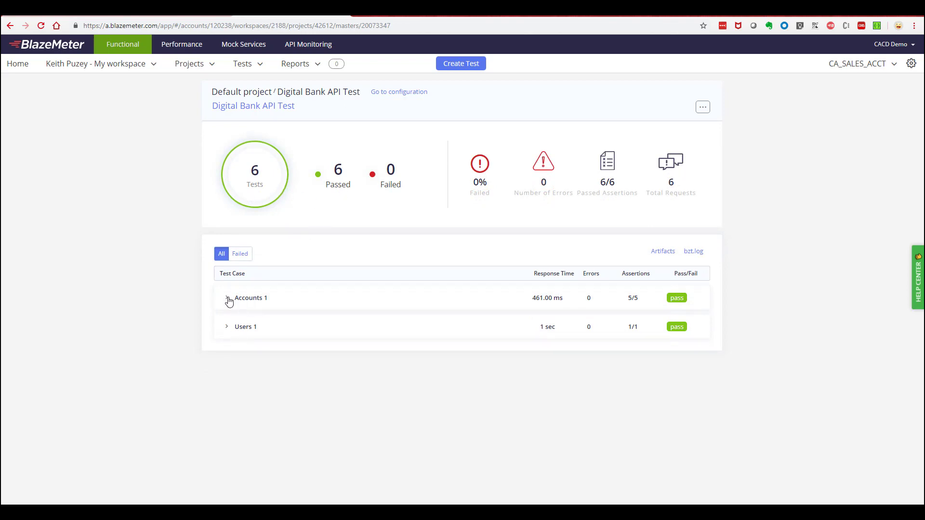
{"action": "mouse_move", "coordinate": [255, 320]}
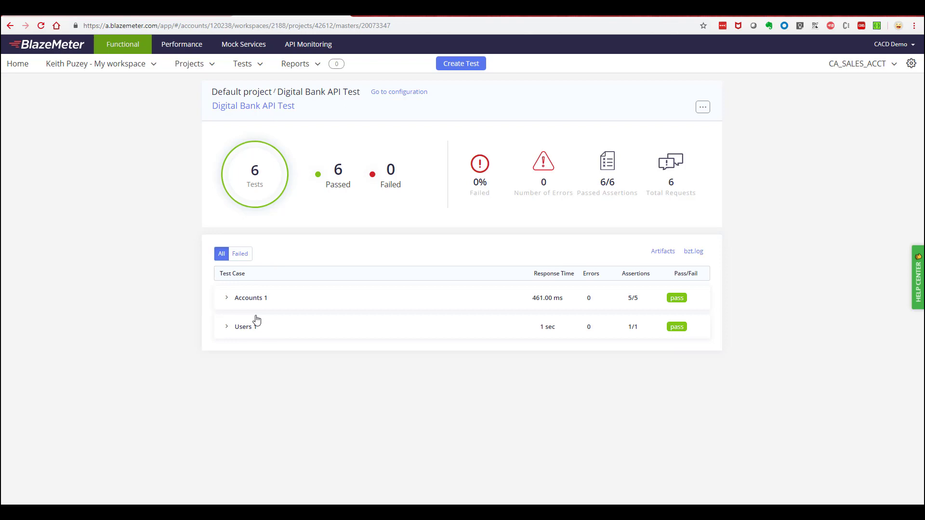
Expand Accounts 1 to show Get Account Details: code 200, 79 ms response.
{"action": "left_click", "coordinate": [227, 297]}
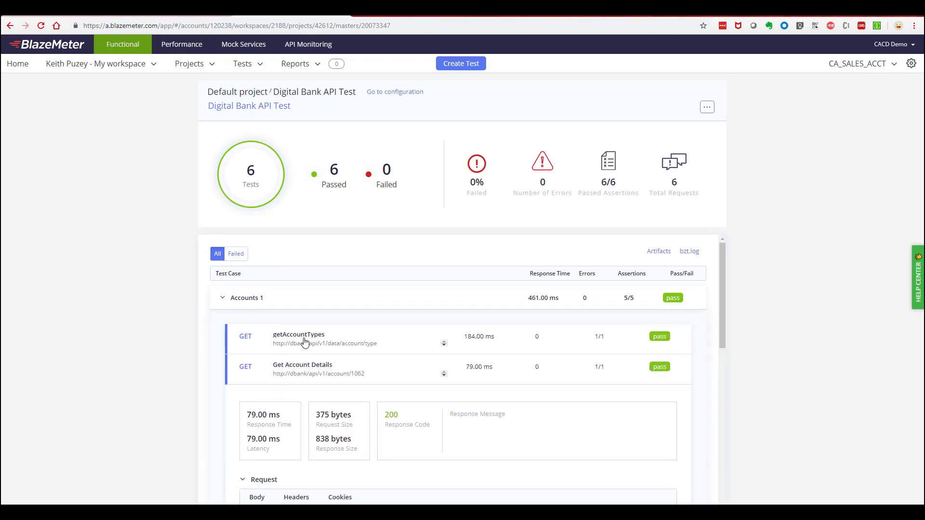
{"action": "mouse_move", "coordinate": [361, 376]}
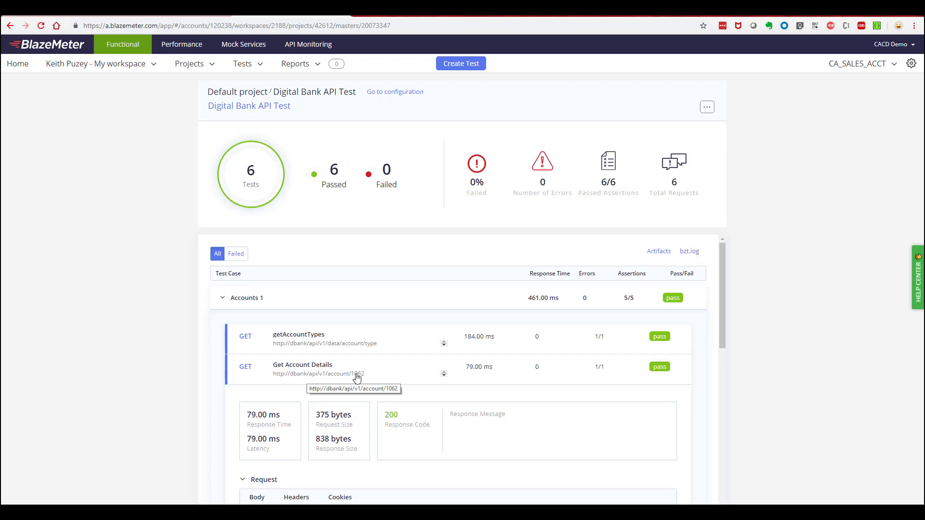
{"action": "mouse_move", "coordinate": [485, 373]}
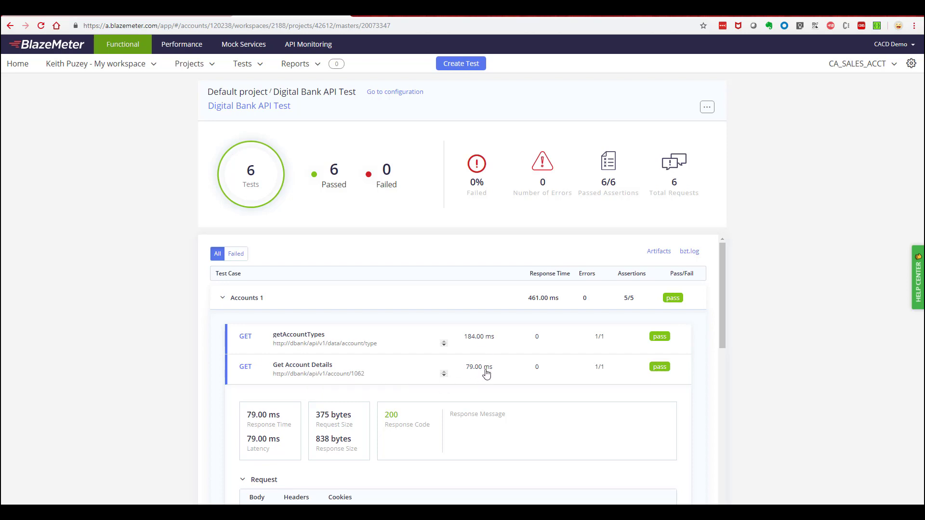
{"action": "mouse_move", "coordinate": [347, 401]}
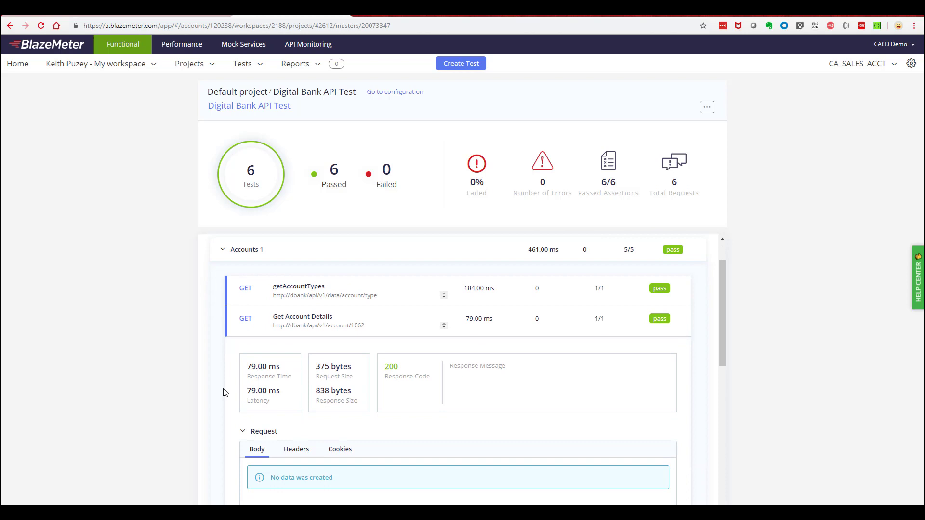
{"action": "scroll", "scroll_direction": "down", "scroll_amount": 3}
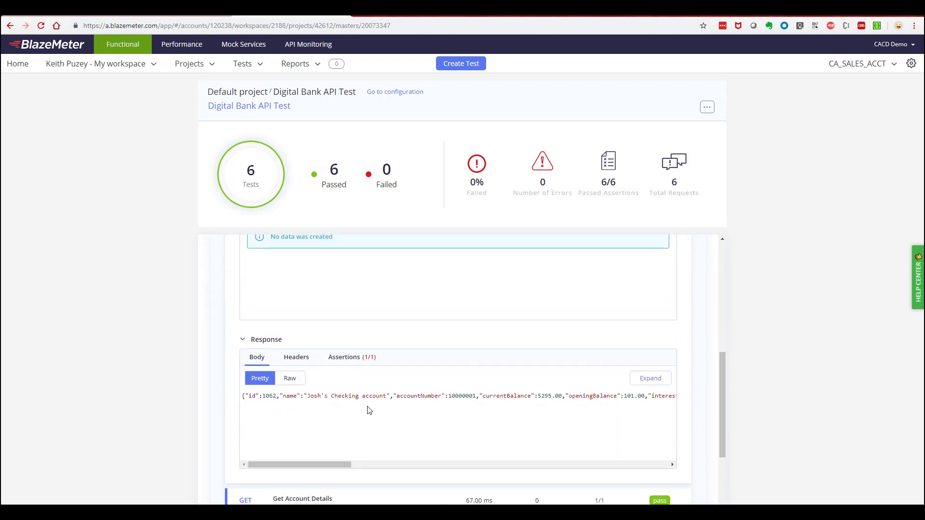
{"action": "mouse_move", "coordinate": [420, 407]}
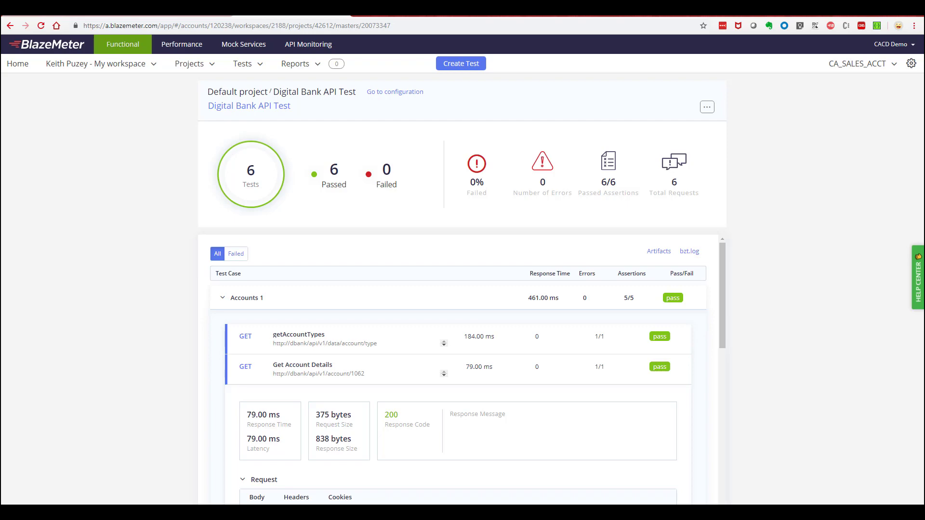
{"action": "mouse_move", "coordinate": [307, 44]}
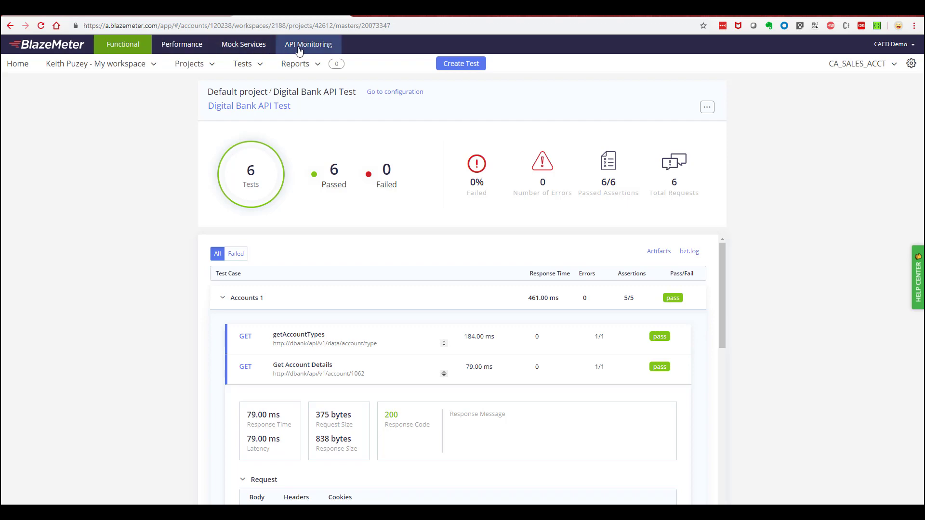
Go to API Monitoring and open the VISA Direct API overview showing 50% success.
{"action": "left_click", "coordinate": [307, 45]}
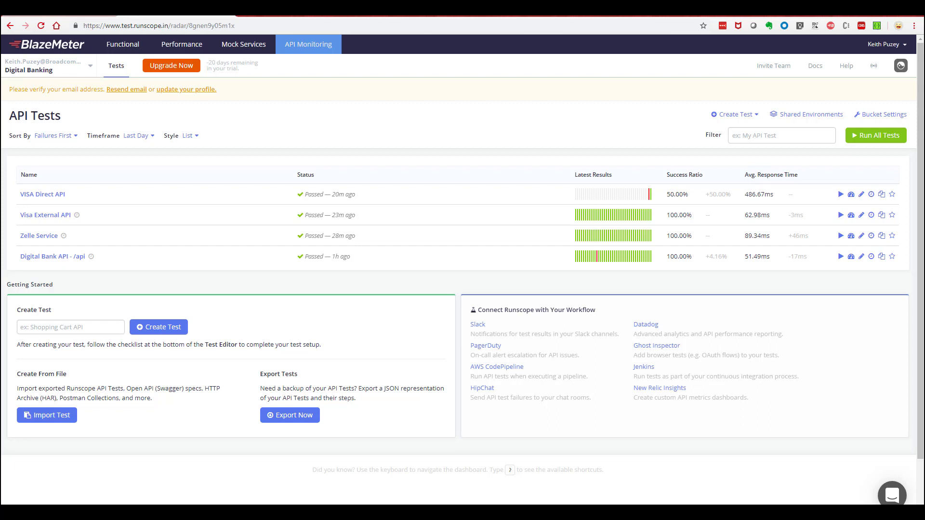
{"action": "left_click", "coordinate": [42, 194]}
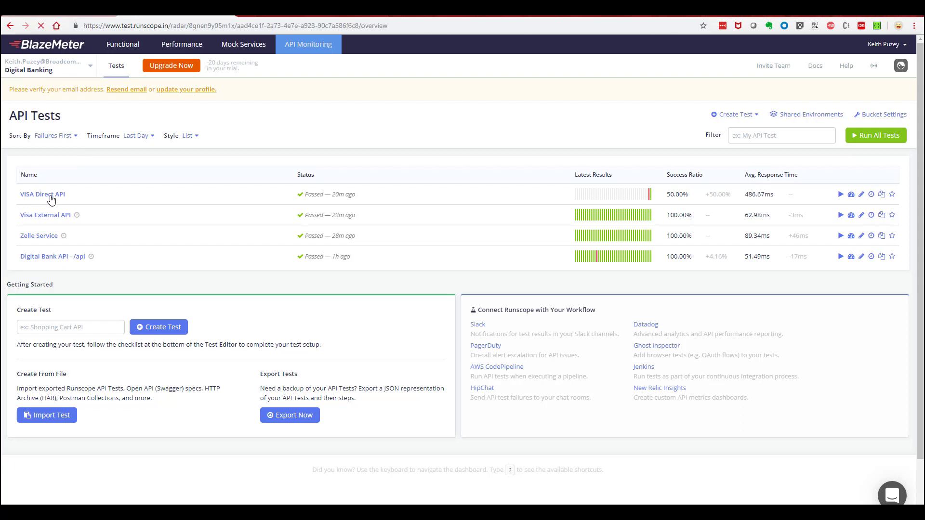
{"action": "left_click", "coordinate": [42, 195]}
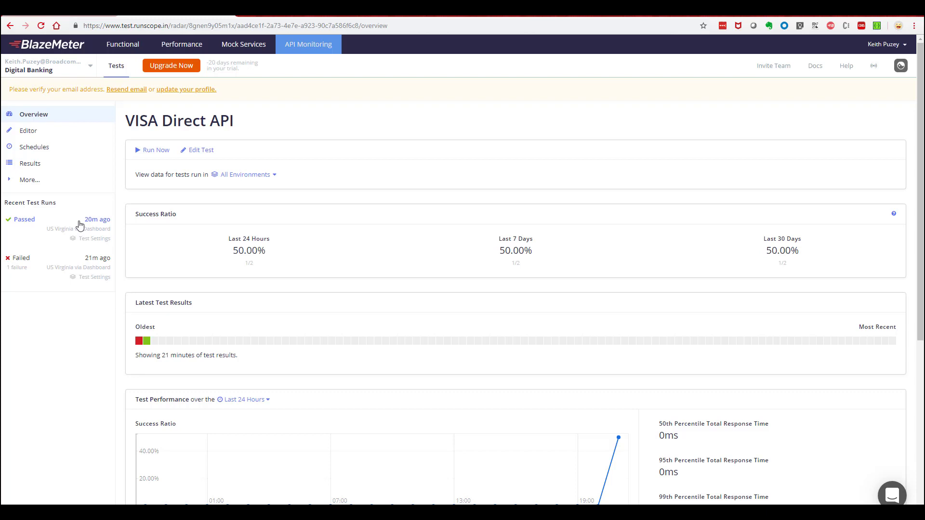
Open the passed VISA Direct run, expand its request, then view the failed 404 run.
{"action": "left_click", "coordinate": [97, 220]}
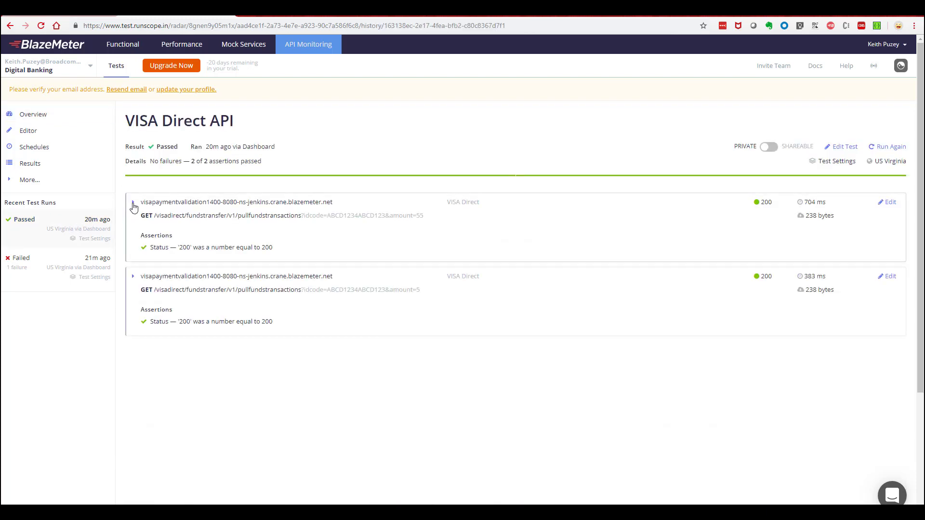
{"action": "left_click", "coordinate": [133, 201]}
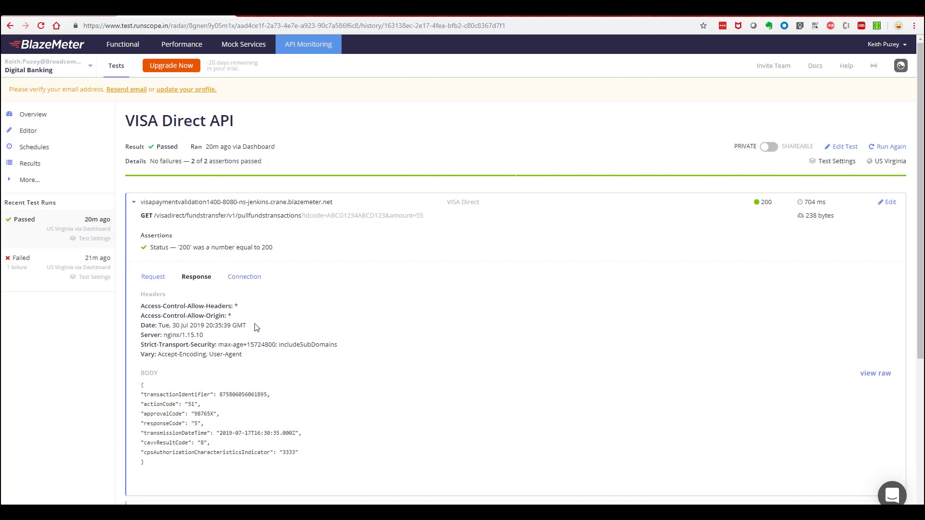
{"action": "scroll", "scroll_direction": "down", "scroll_amount": 3}
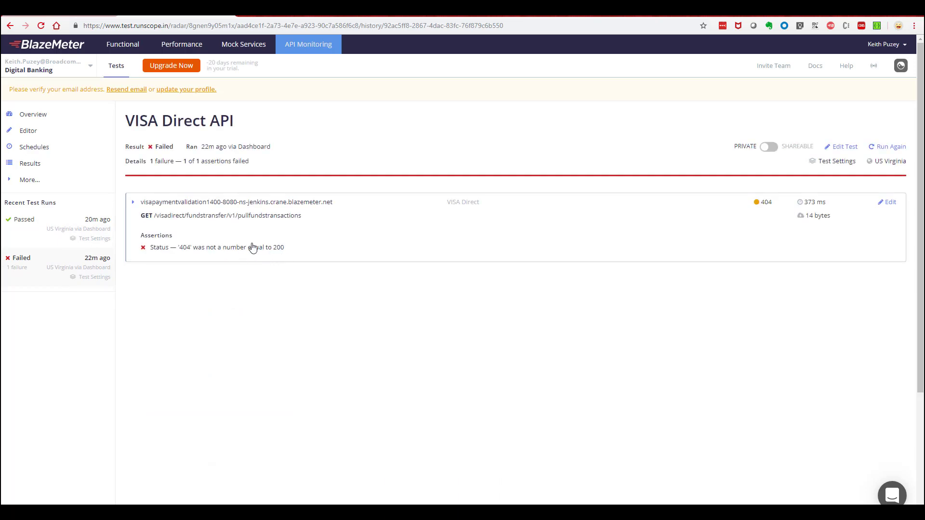
{"action": "mouse_move", "coordinate": [73, 154]}
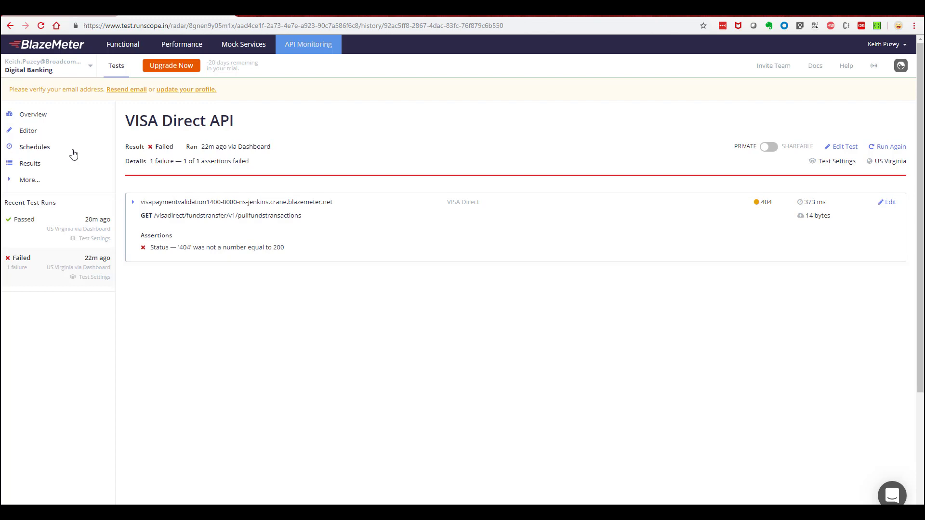
Add and save an every-minute schedule on Test Settings for VISA Direct API.
{"action": "left_click", "coordinate": [35, 146]}
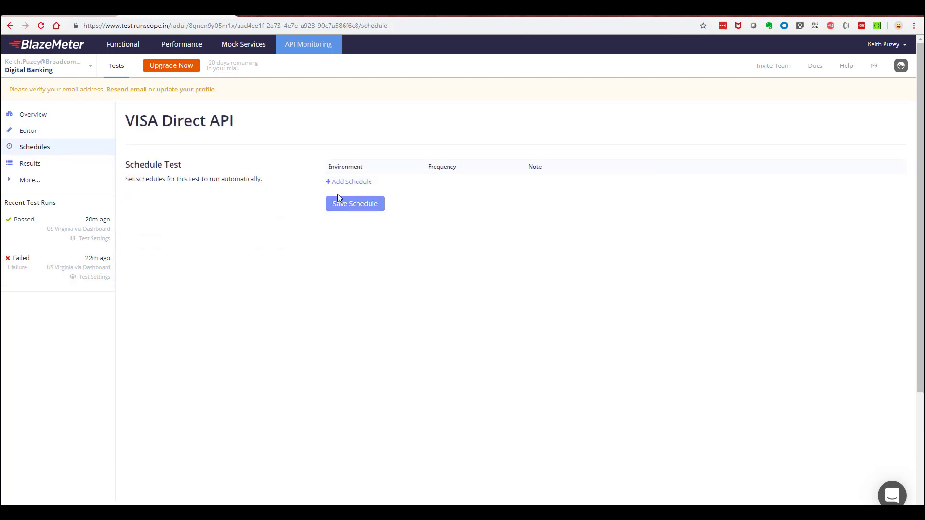
{"action": "left_click", "coordinate": [348, 181]}
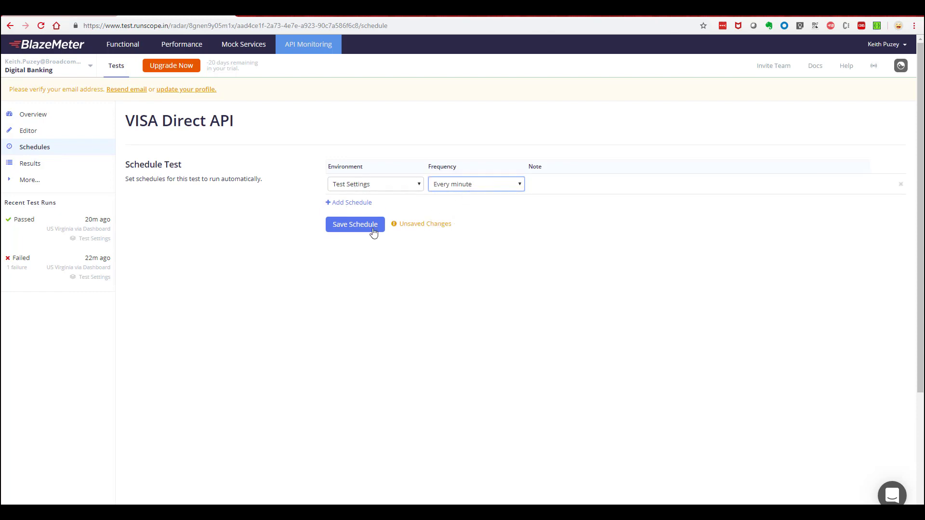
{"action": "left_click", "coordinate": [355, 224]}
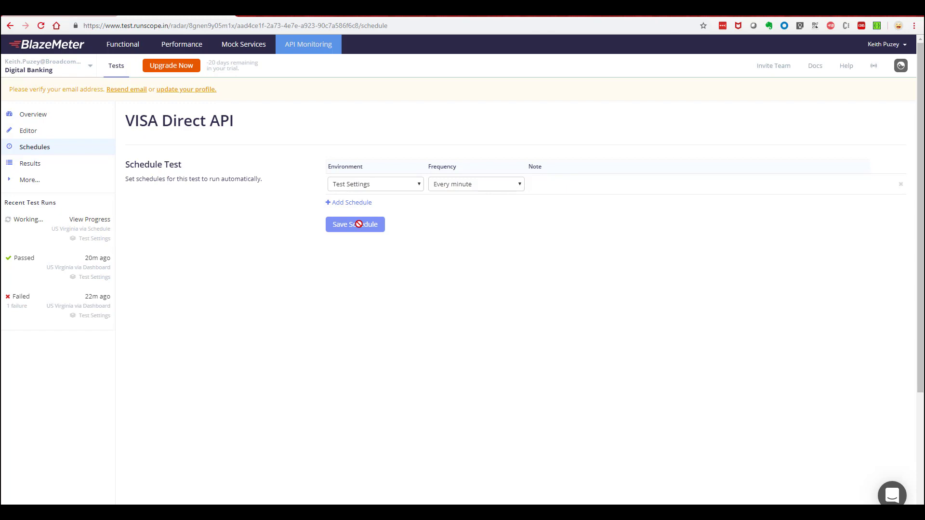
{"action": "mouse_move", "coordinate": [354, 224]}
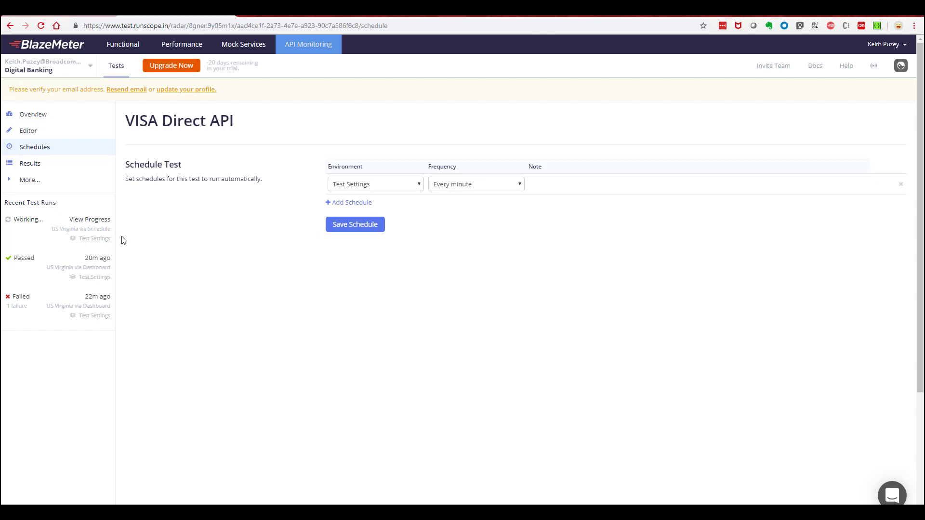
{"action": "mouse_move", "coordinate": [116, 70]}
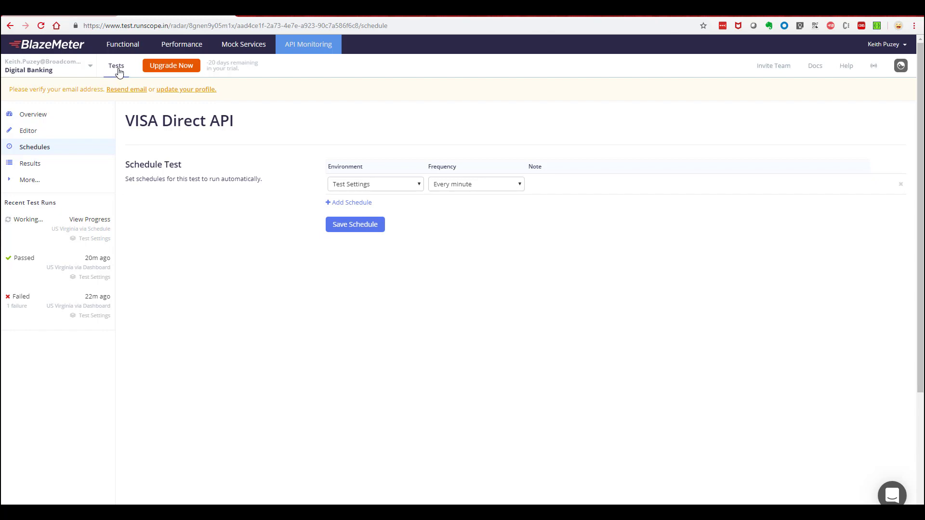
Return to the API Tests list; switch timeframe to Last Hour, Last 30 Days, then Last Hour.
{"action": "left_click", "coordinate": [116, 65]}
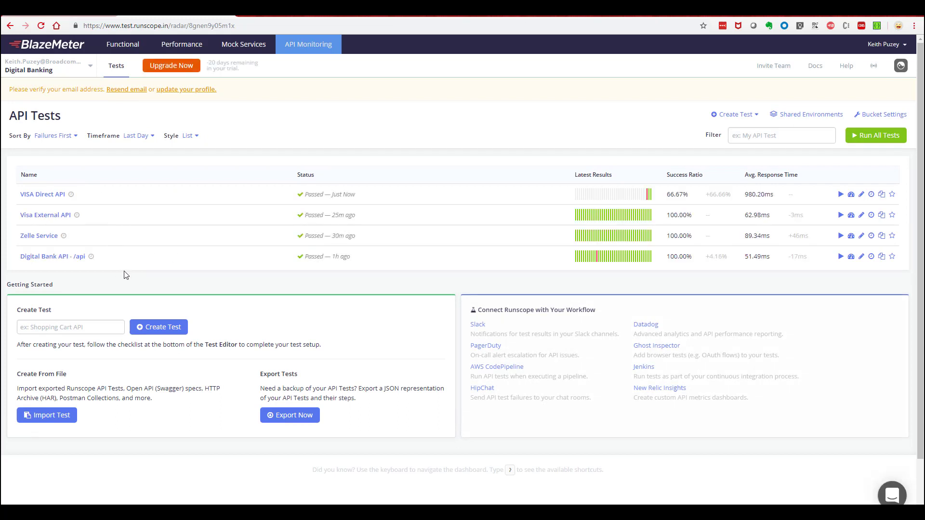
{"action": "mouse_move", "coordinate": [652, 234]}
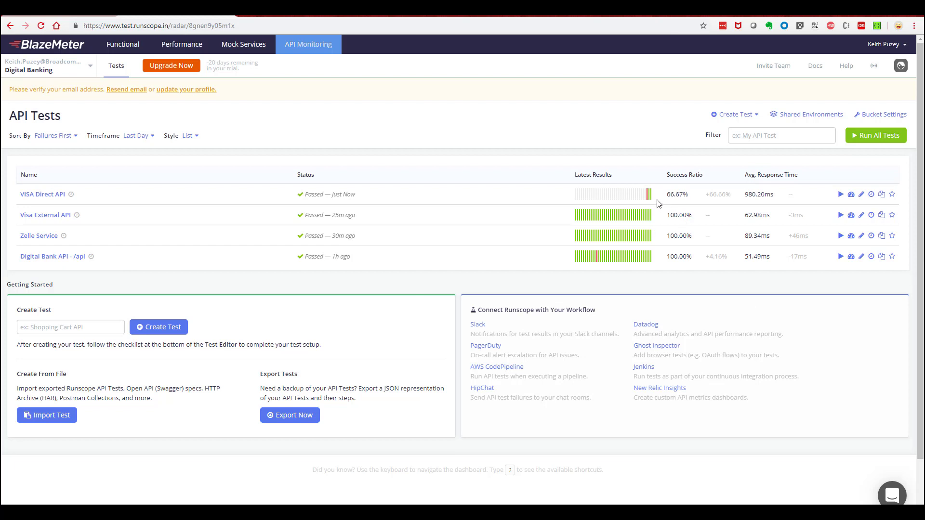
{"action": "mouse_move", "coordinate": [651, 203]}
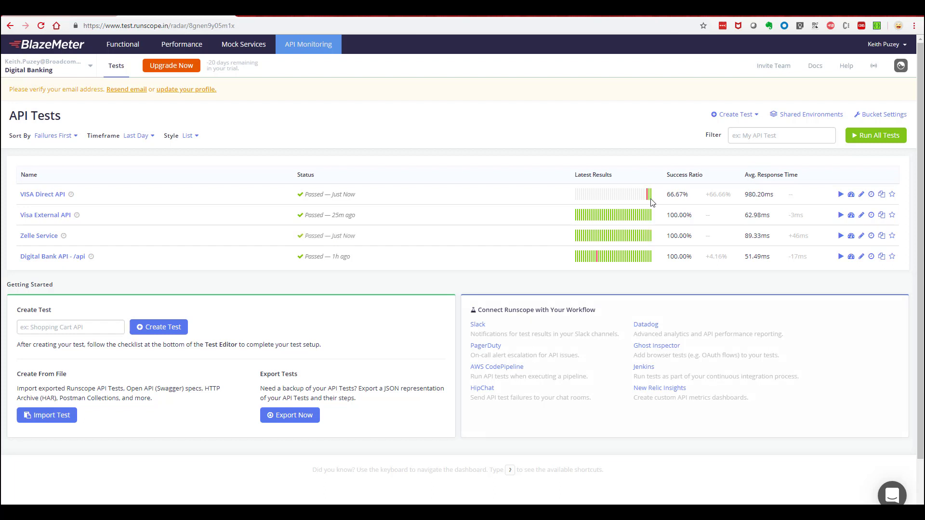
{"action": "mouse_move", "coordinate": [708, 203]}
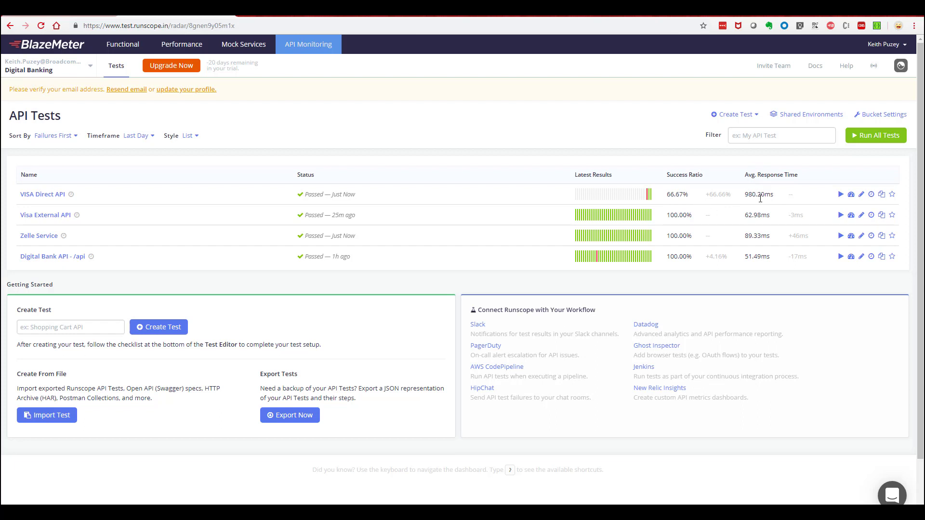
{"action": "left_click", "coordinate": [139, 136]}
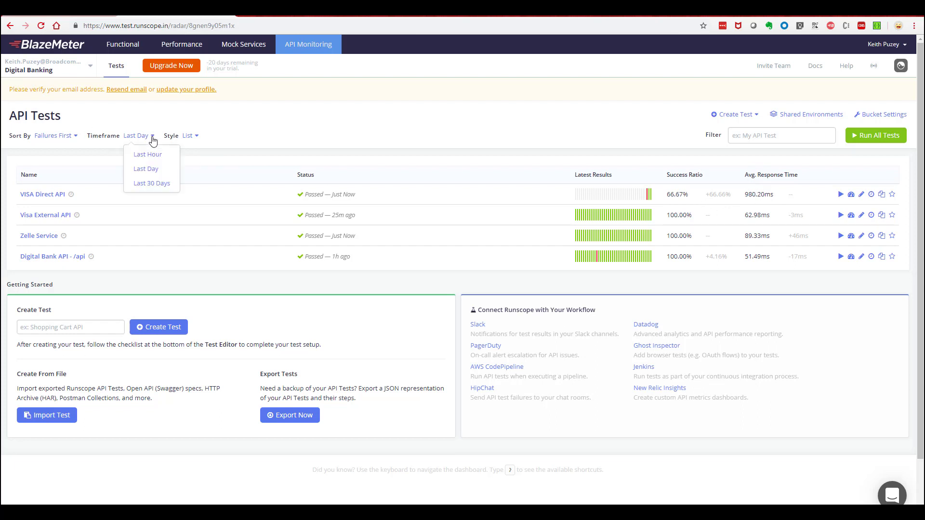
{"action": "left_click", "coordinate": [147, 154]}
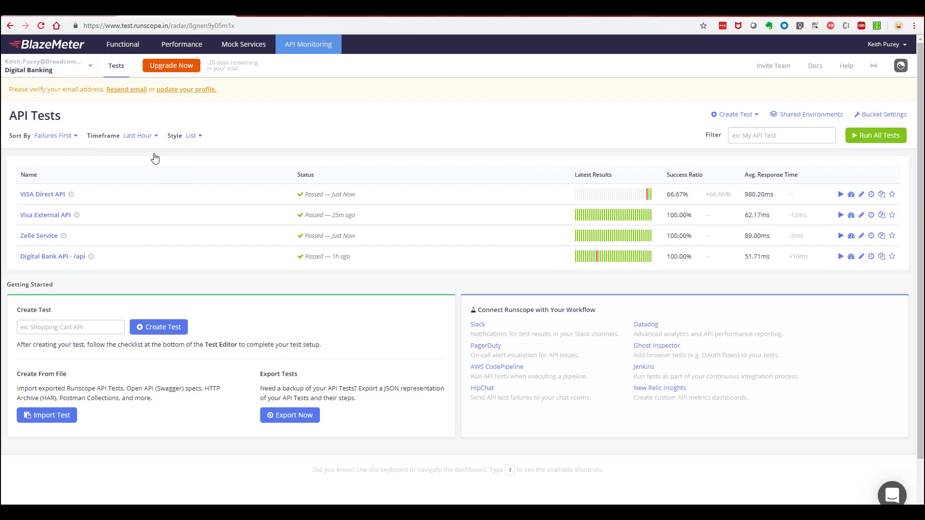
{"action": "left_click", "coordinate": [140, 135]}
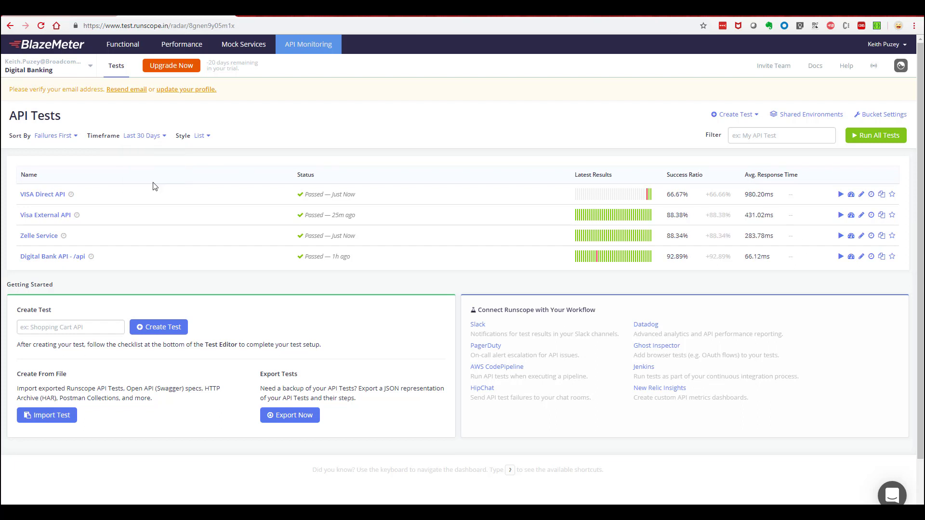
{"action": "left_click", "coordinate": [142, 135]}
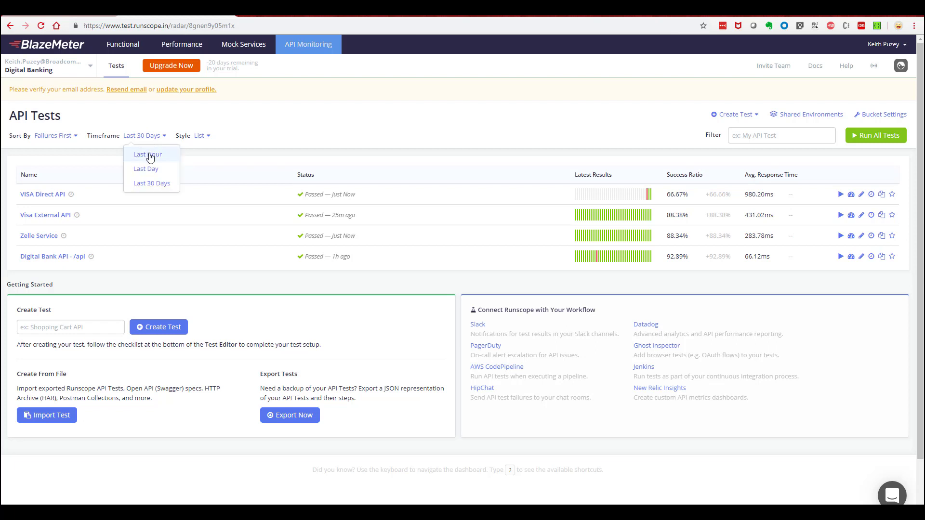
{"action": "left_click", "coordinate": [147, 155]}
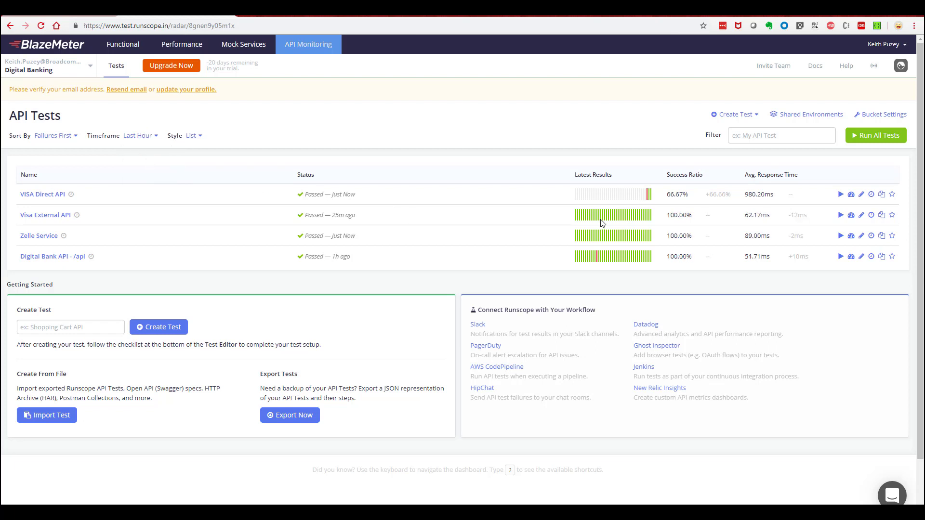
{"action": "mouse_move", "coordinate": [58, 261]}
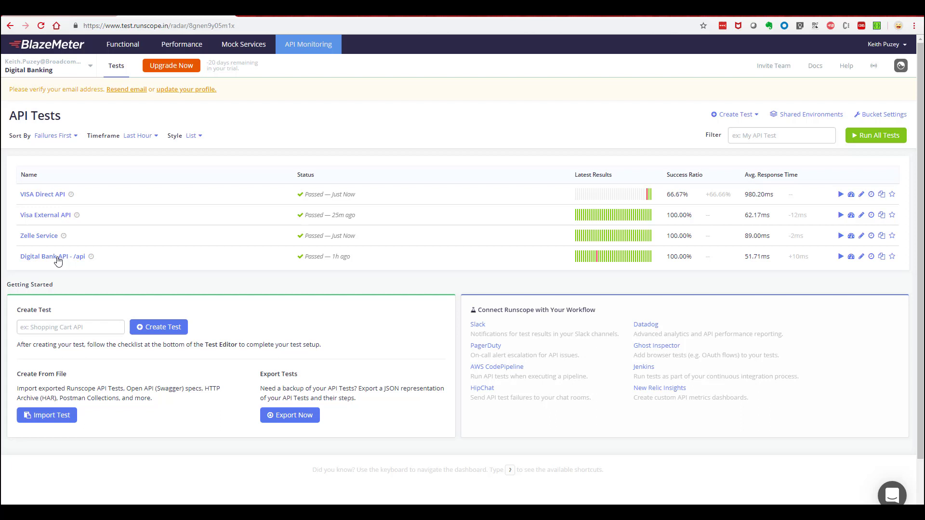
Open Digital Bank API - /api and its failed Jul 29 run with 1 of 8 assertions failed.
{"action": "left_click", "coordinate": [52, 256]}
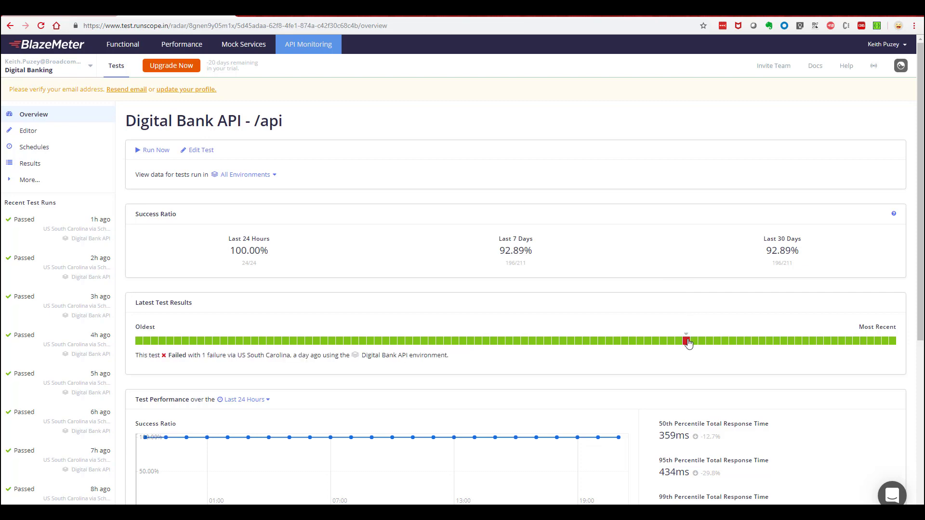
{"action": "left_click", "coordinate": [686, 342]}
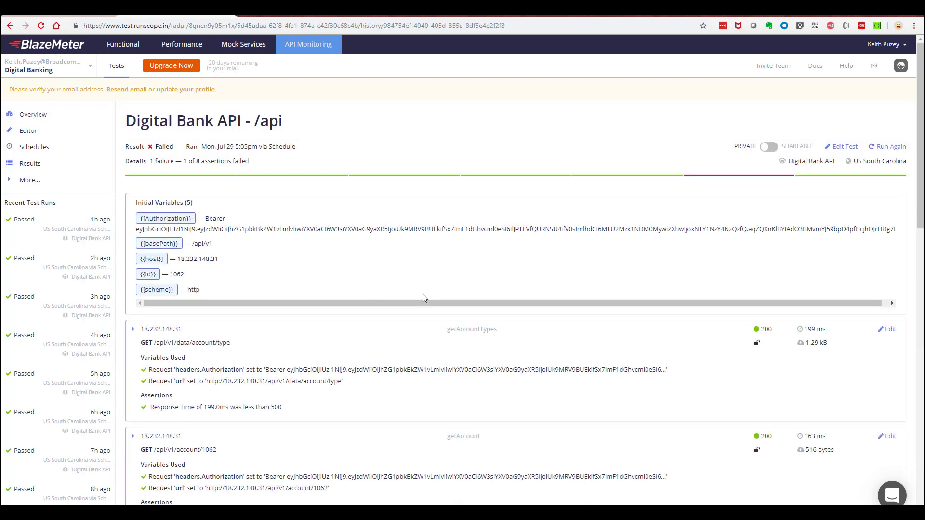
{"action": "scroll", "scroll_direction": "down", "scroll_amount": 3}
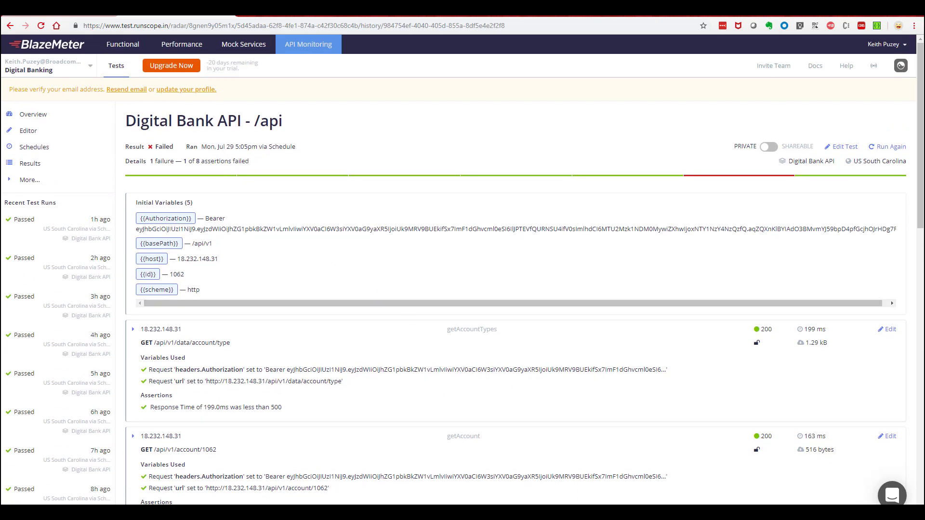
{"action": "mouse_move", "coordinate": [722, 190]}
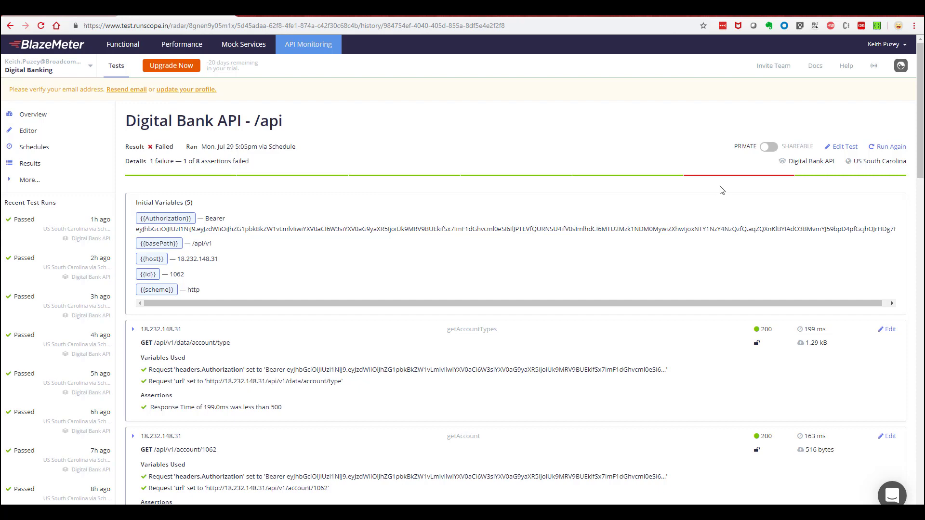
Scroll to getAccountTransactions, whose 625 ms response failed the under-400 ms assertion.
{"action": "scroll", "scroll_direction": "down", "scroll_amount": 3}
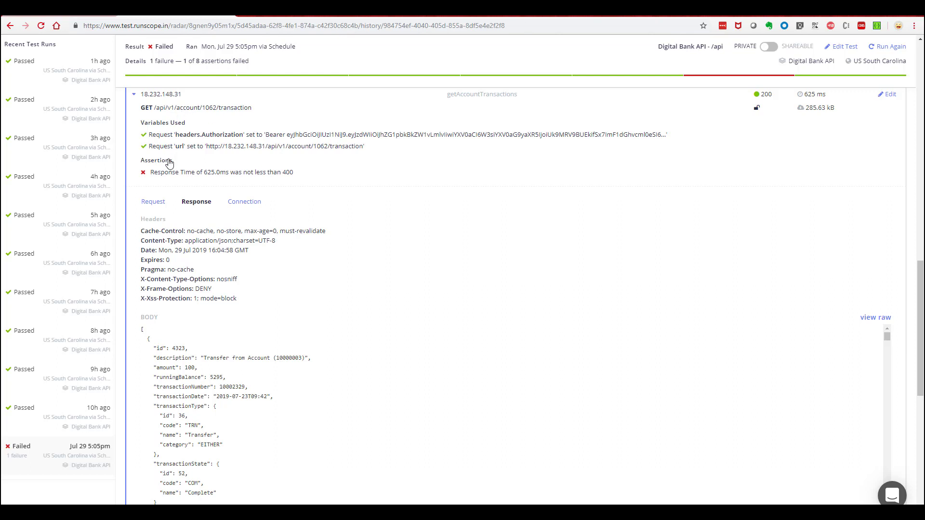
{"action": "mouse_move", "coordinate": [218, 183]}
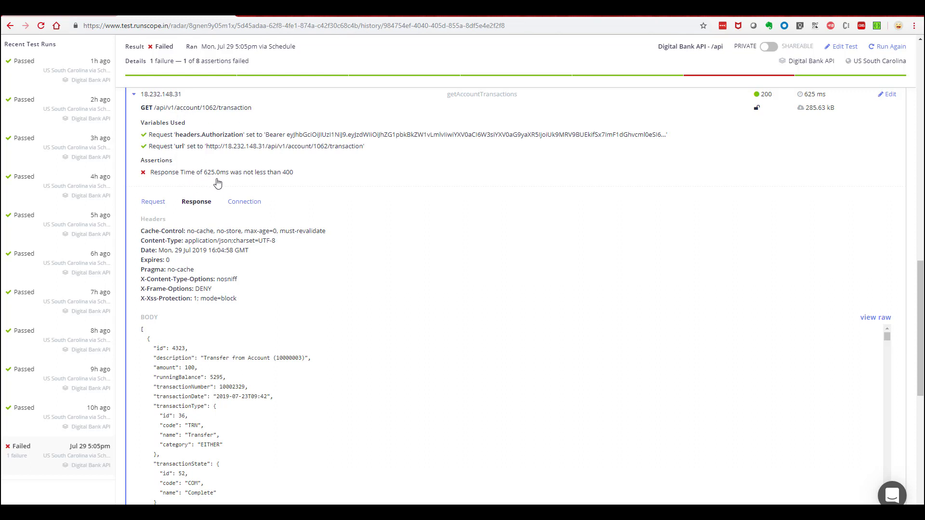
{"action": "mouse_move", "coordinate": [227, 178]}
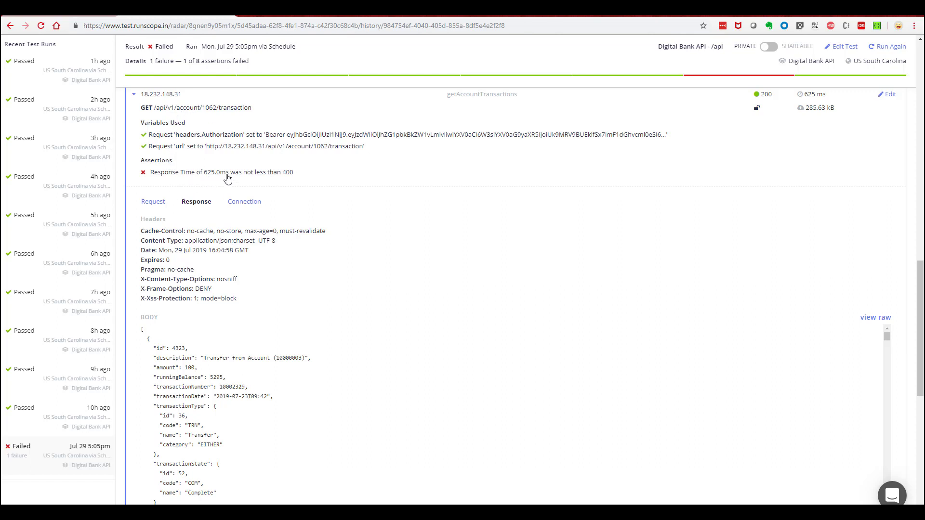
{"action": "mouse_move", "coordinate": [273, 181]}
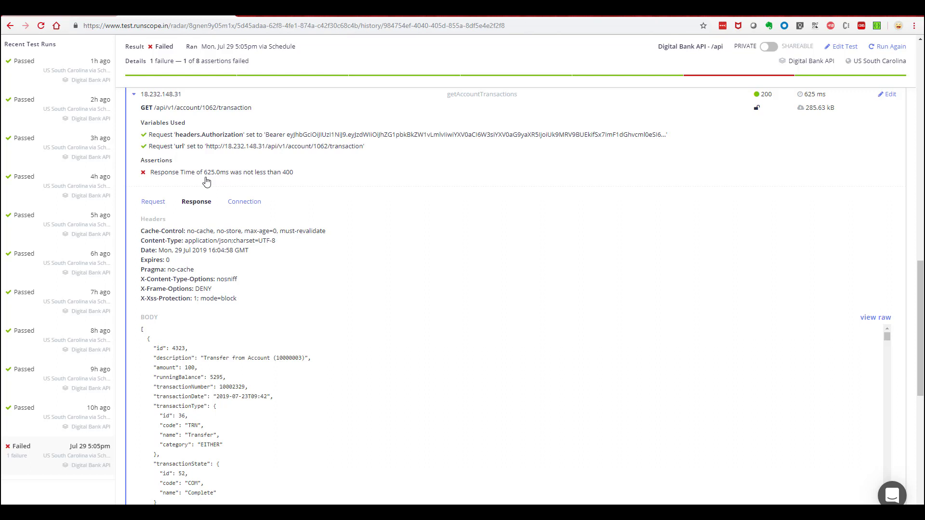
{"action": "mouse_move", "coordinate": [228, 186]}
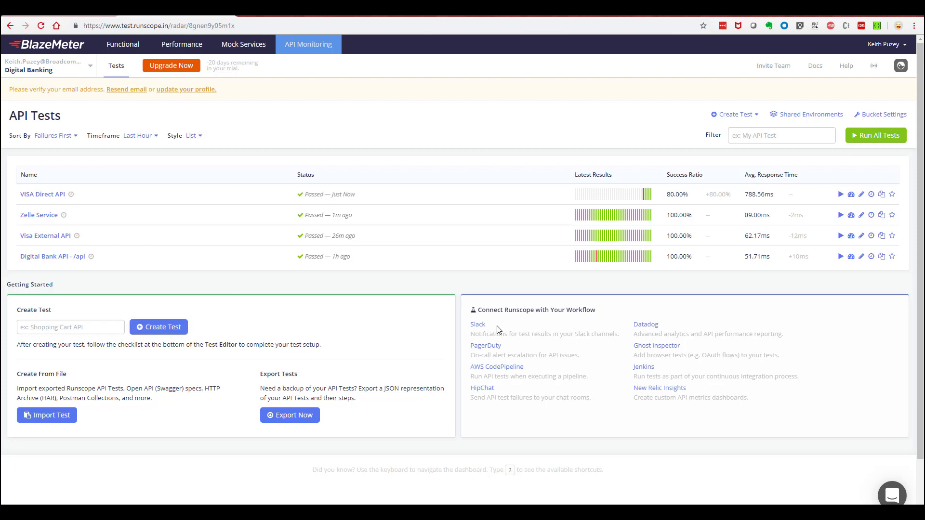
{"action": "mouse_move", "coordinate": [425, 412]}
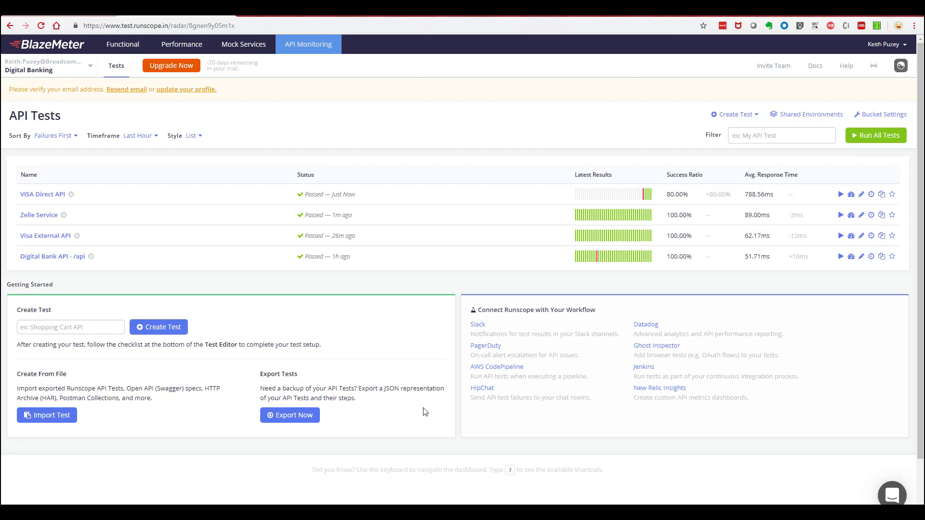
{"action": "mouse_move", "coordinate": [195, 129]}
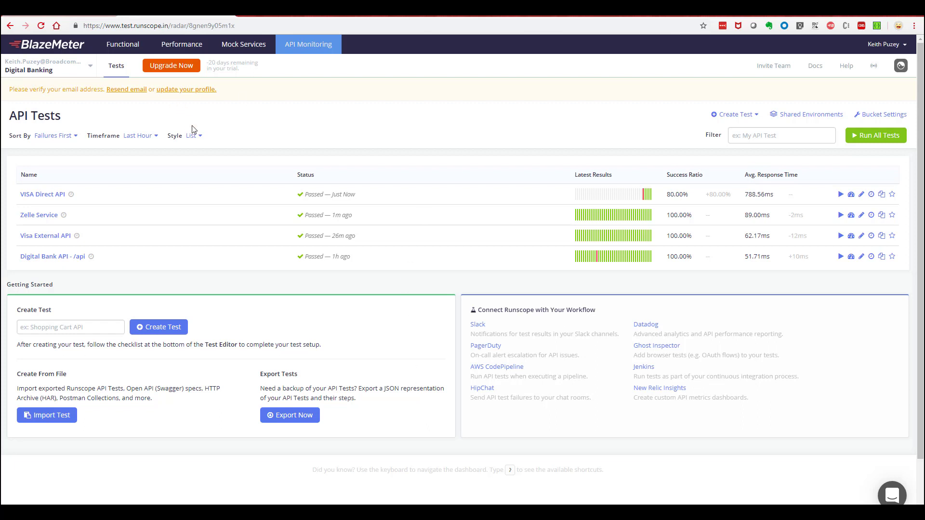
Change the API Tests dashboard Style from List to Cards.
{"action": "left_click", "coordinate": [192, 135]}
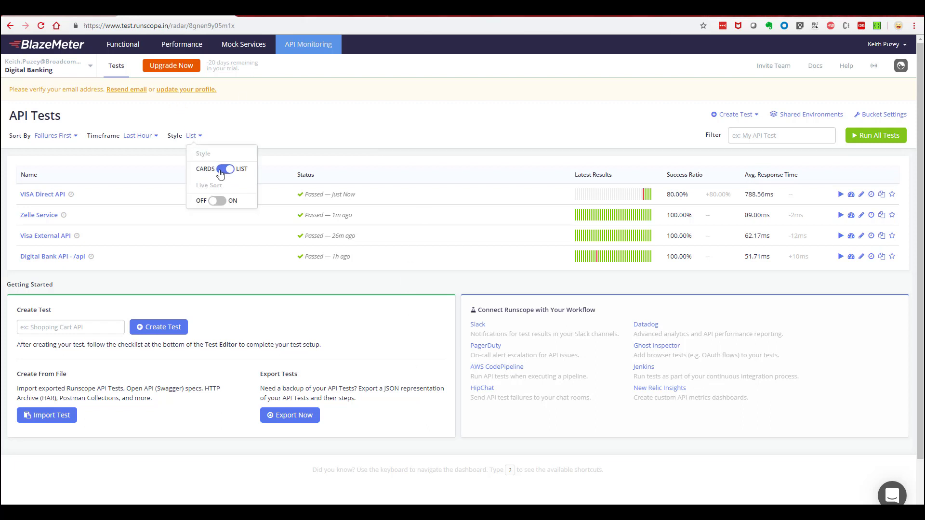
{"action": "left_click", "coordinate": [226, 169]}
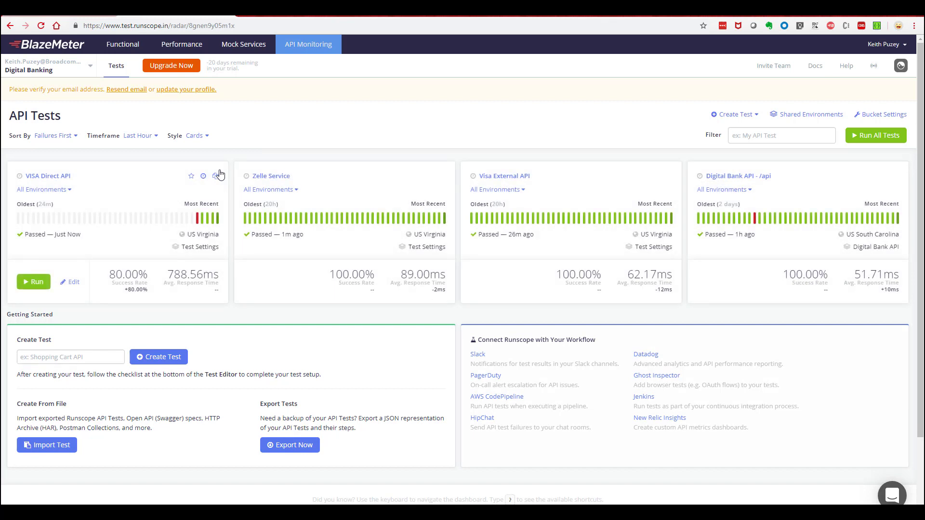